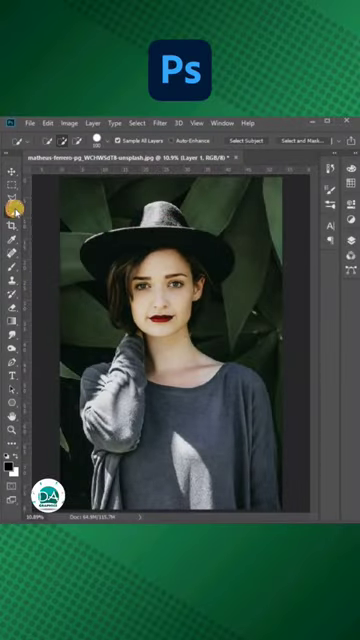
Copy the selected woman onto her own layer over white and scale her to about 59%.
key(ctrl+j)
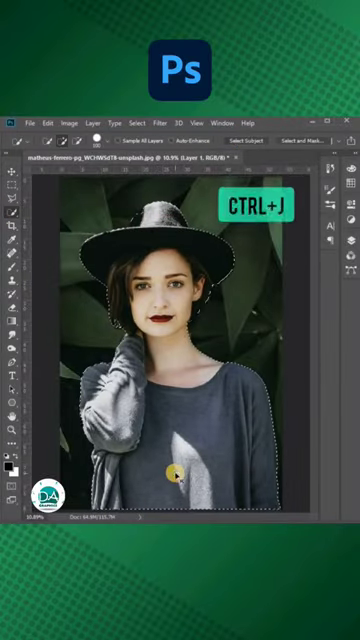
key(ctrl+j)
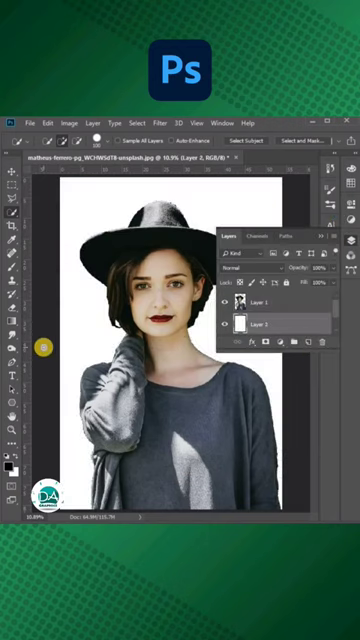
key(ctrl+t)
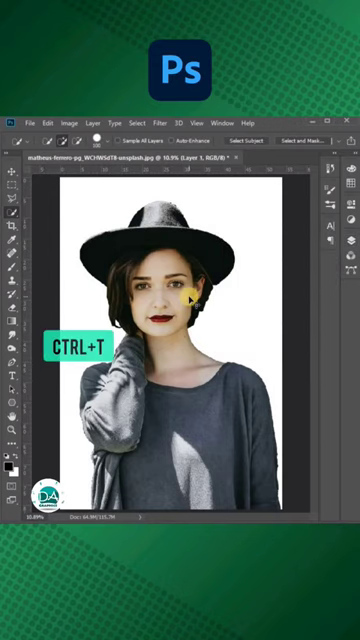
key(ctrl+t)
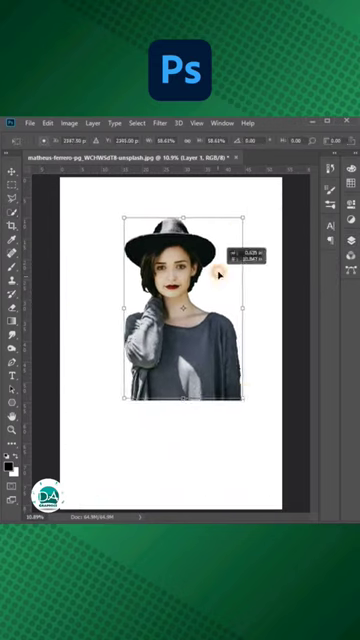